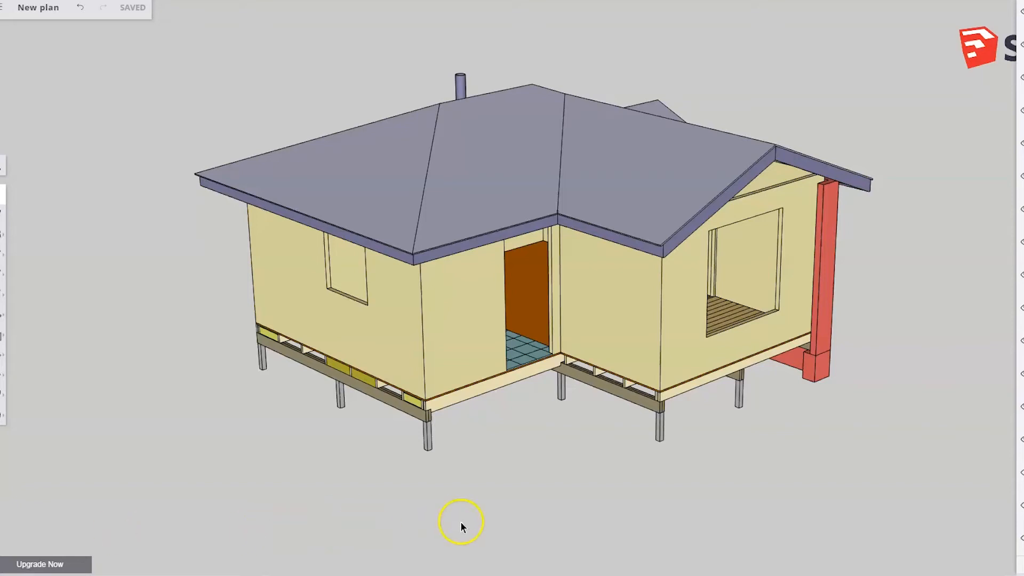
pyautogui.moveTo(526, 447)
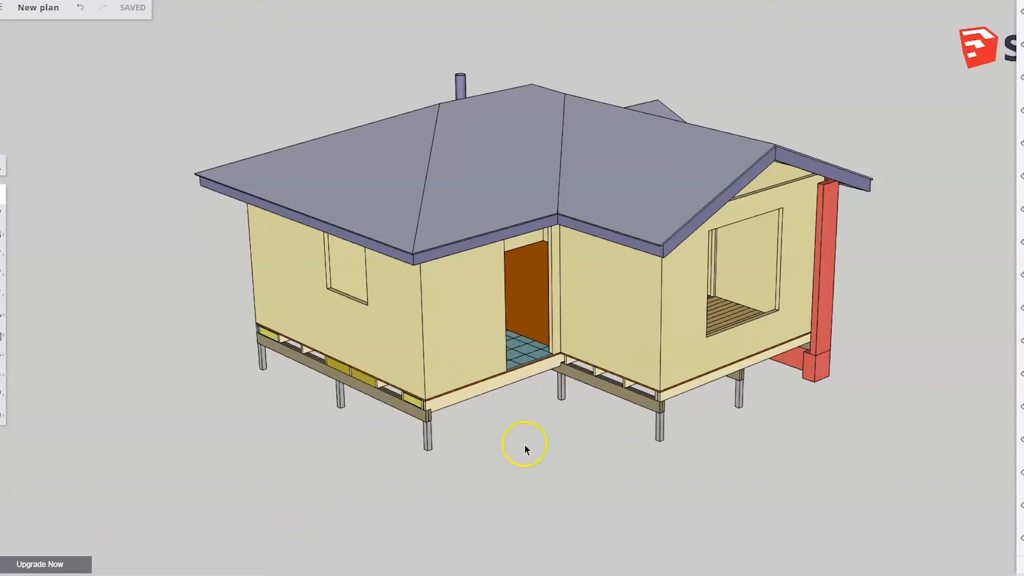
pyautogui.moveTo(631, 422)
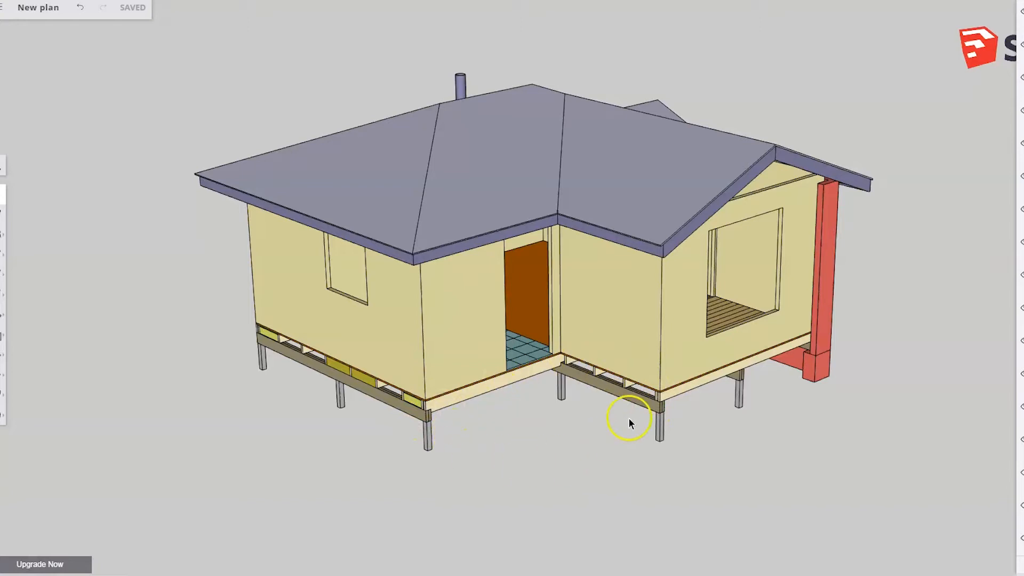
pyautogui.moveTo(607, 546)
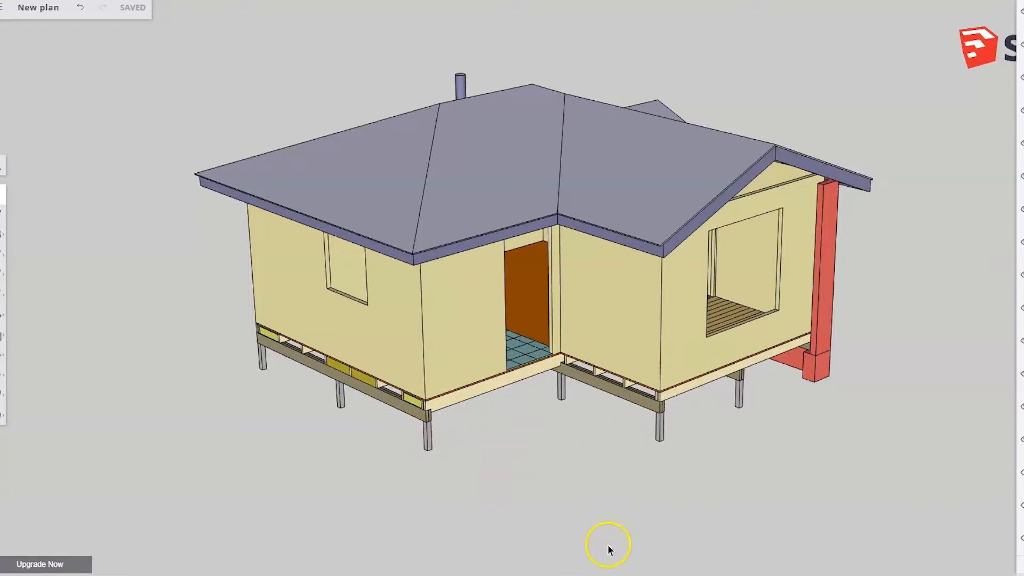
pyautogui.scroll(3)
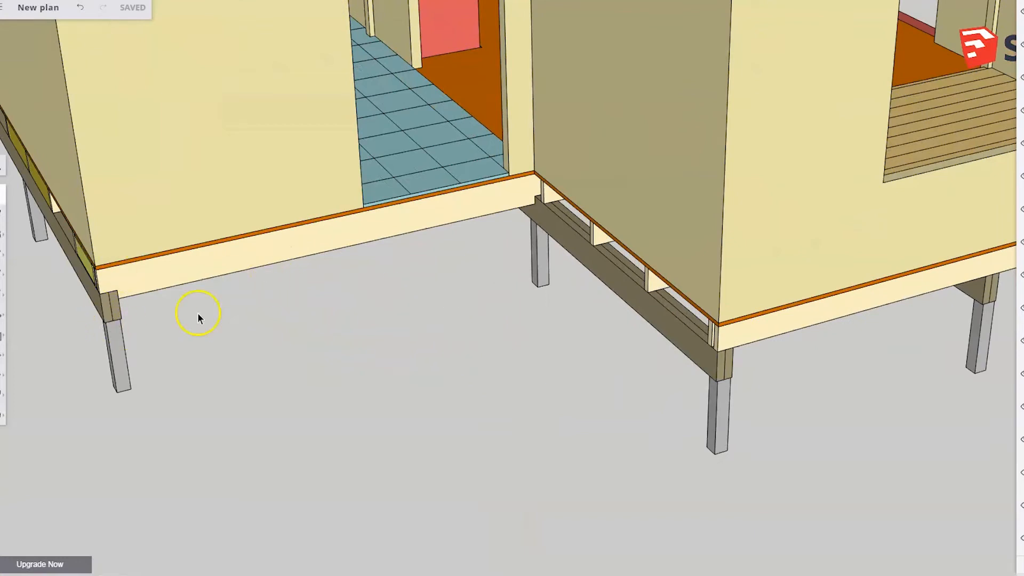
pyautogui.moveTo(559, 225)
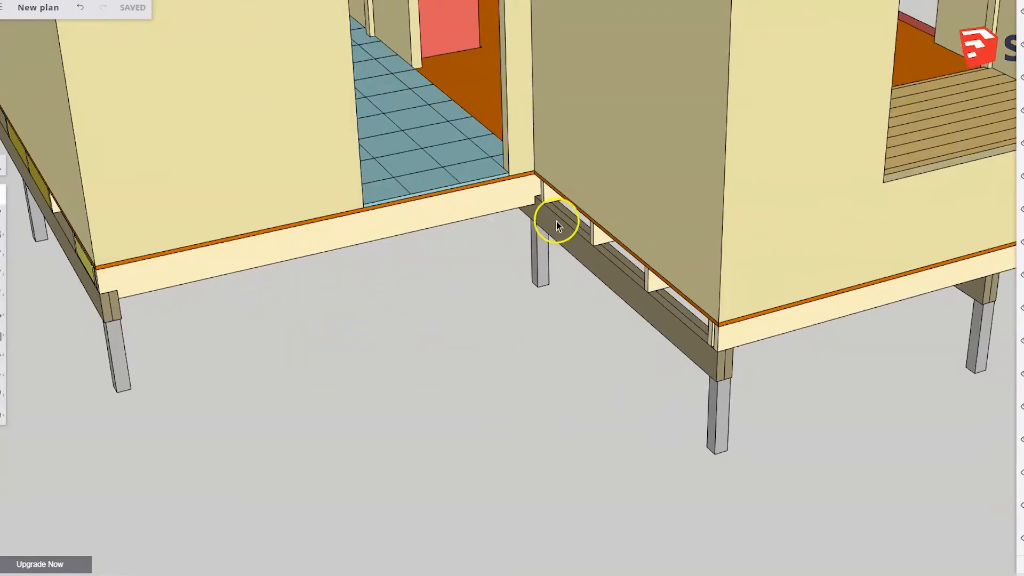
pyautogui.moveTo(575, 225)
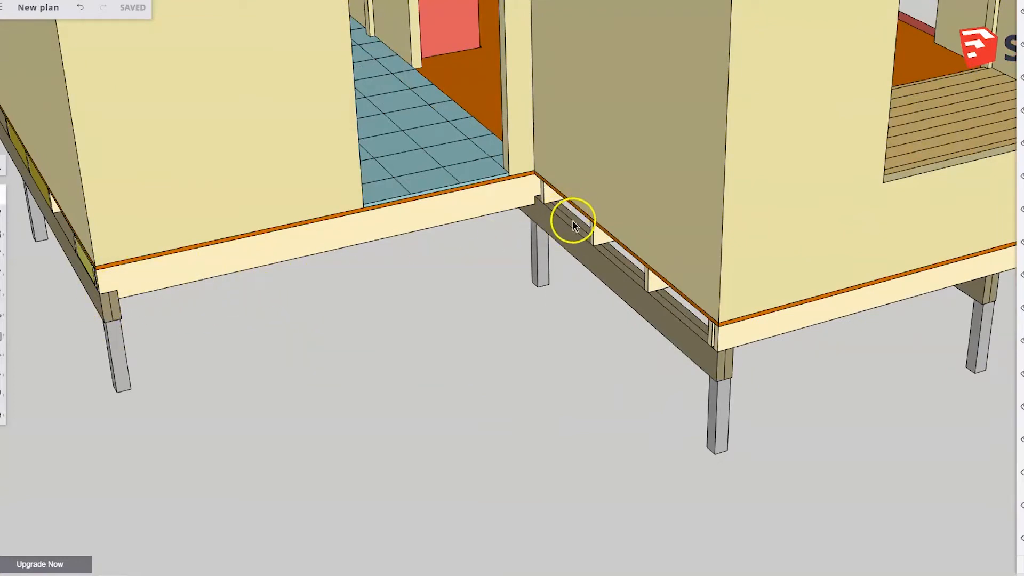
pyautogui.moveTo(567, 233)
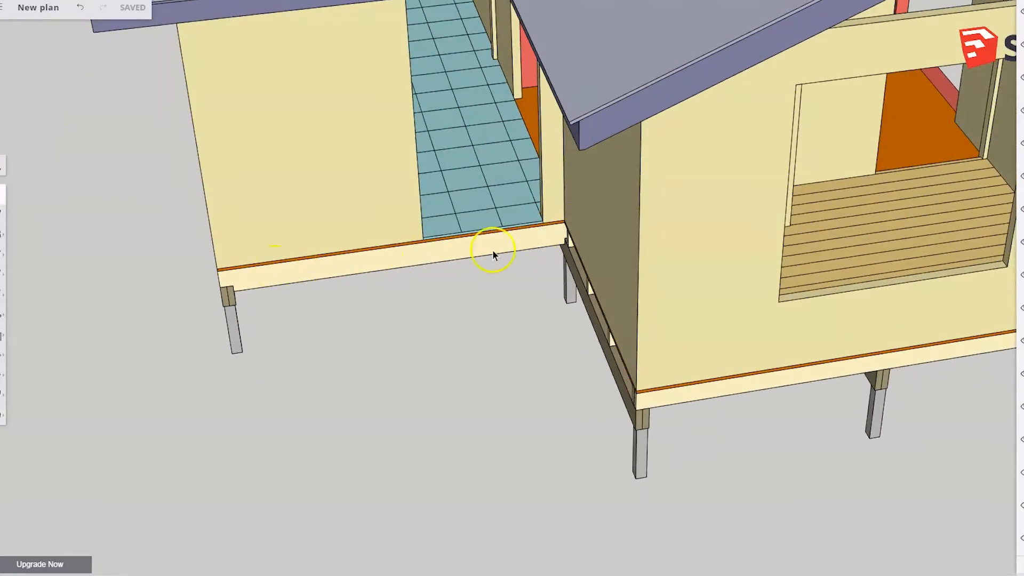
pyautogui.moveTo(568, 397)
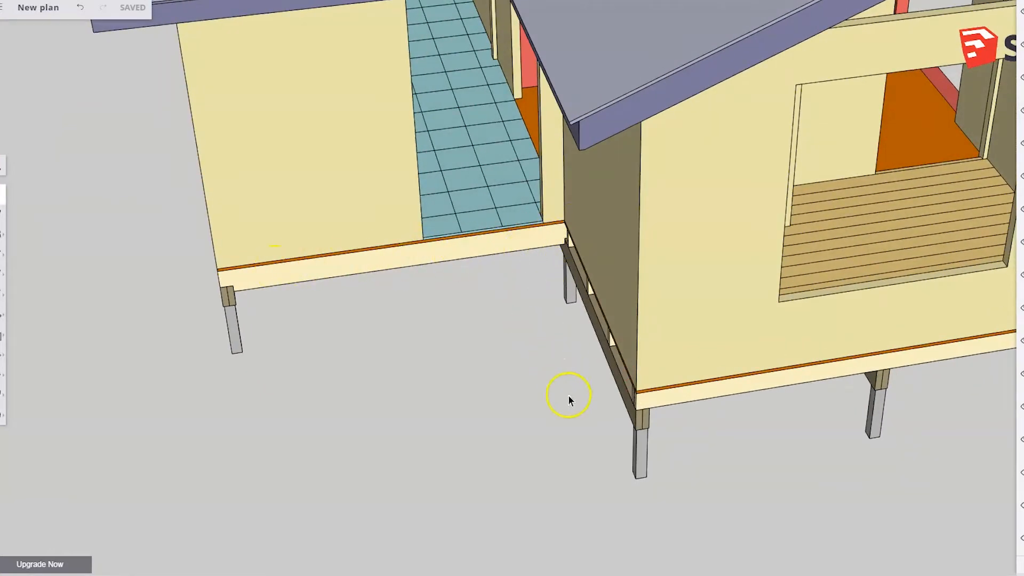
pyautogui.moveTo(545, 297)
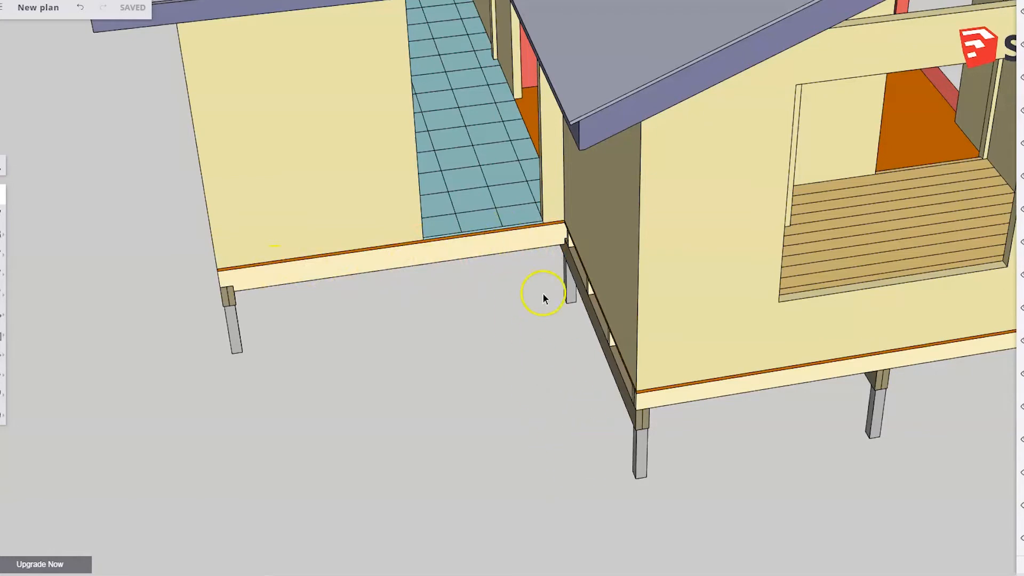
pyautogui.moveTo(523, 245)
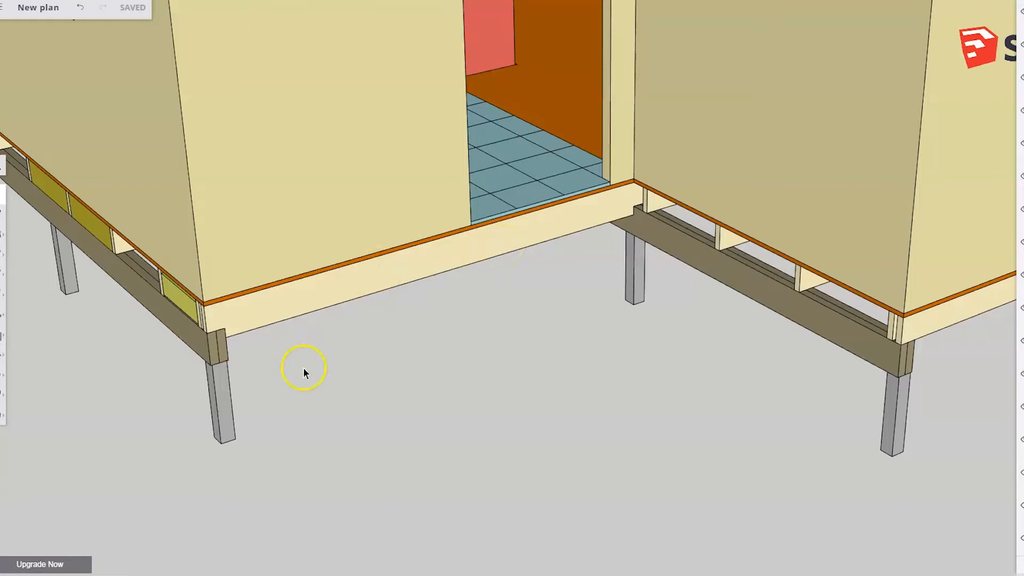
pyautogui.moveTo(329, 571)
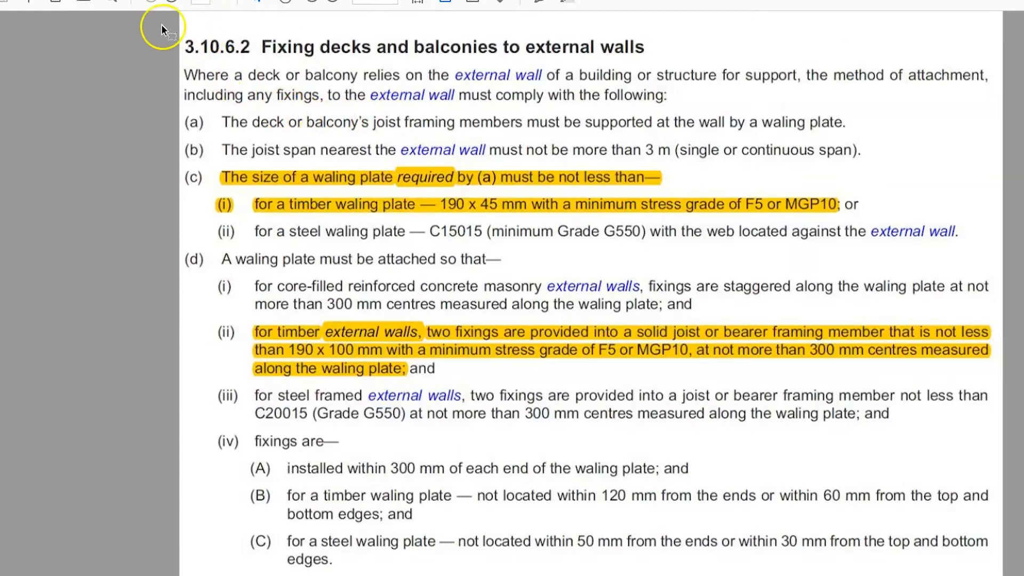
pyautogui.moveTo(171, 53)
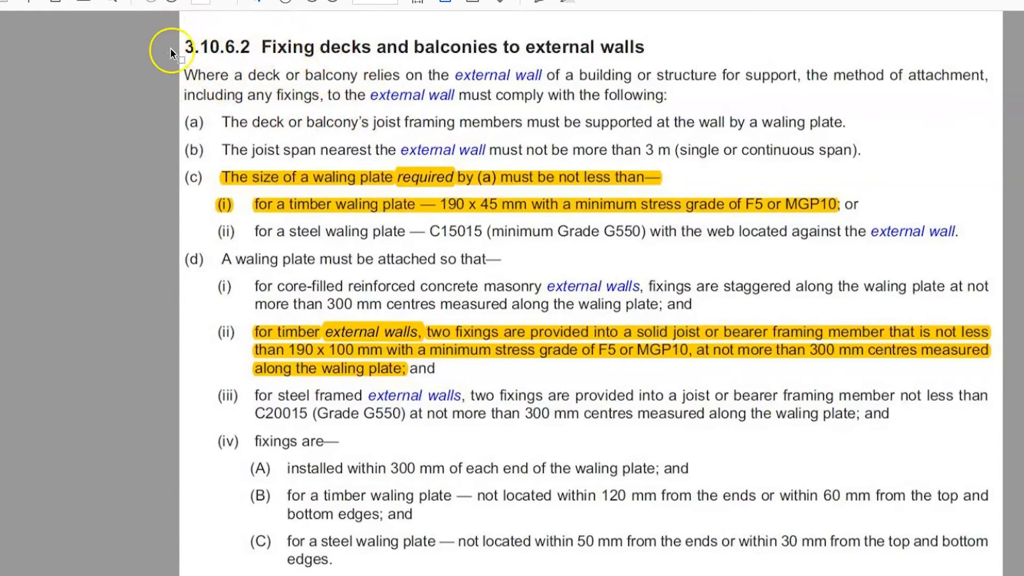
pyautogui.moveTo(343, 122)
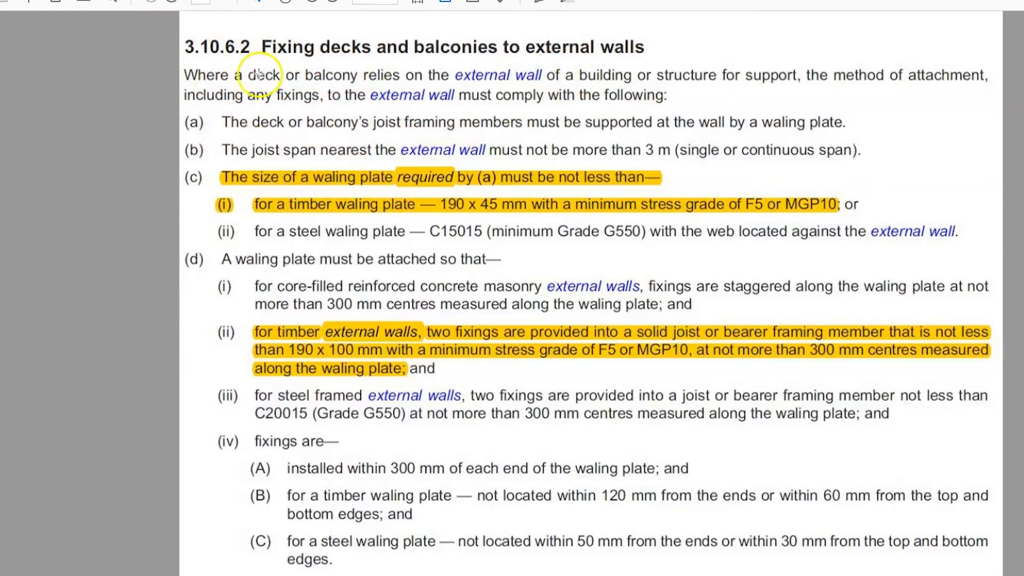
pyautogui.moveTo(284, 442)
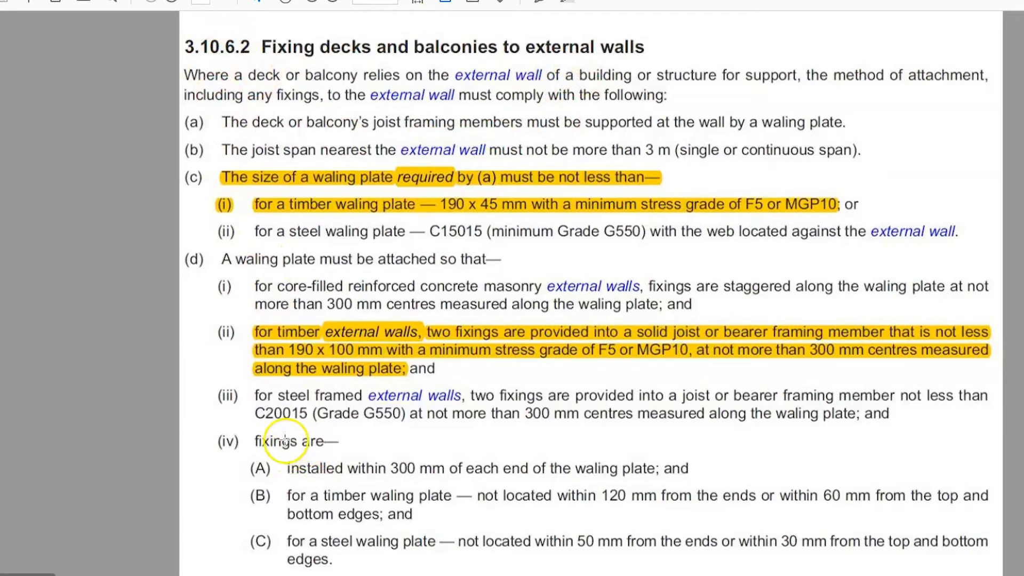
pyautogui.moveTo(372, 122)
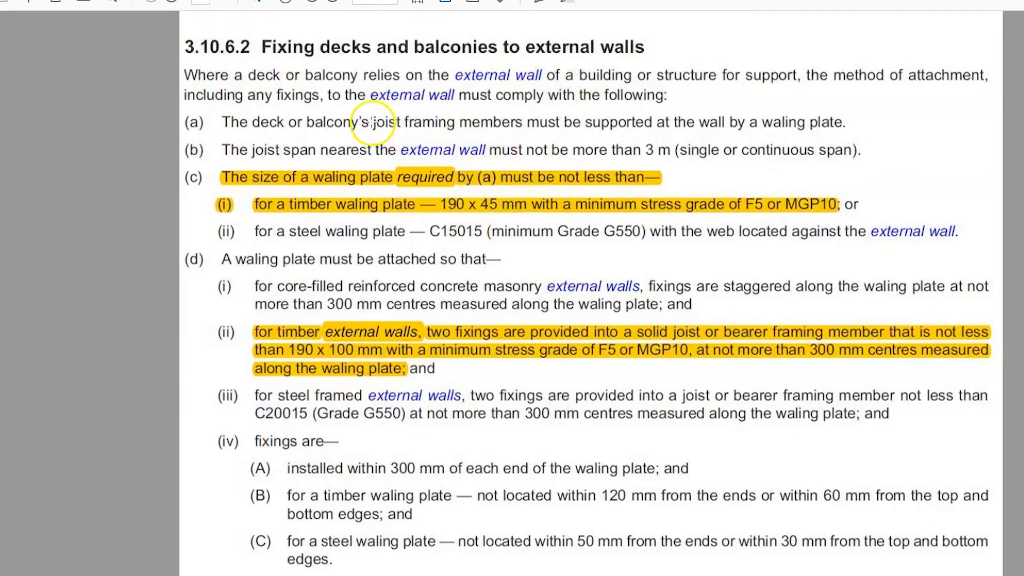
pyautogui.moveTo(333, 163)
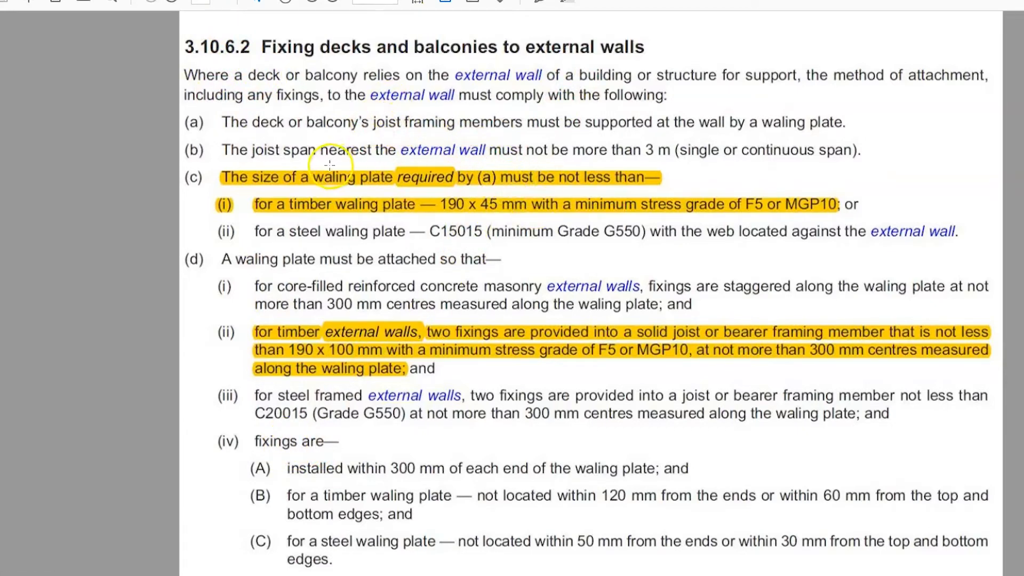
pyautogui.moveTo(292, 171)
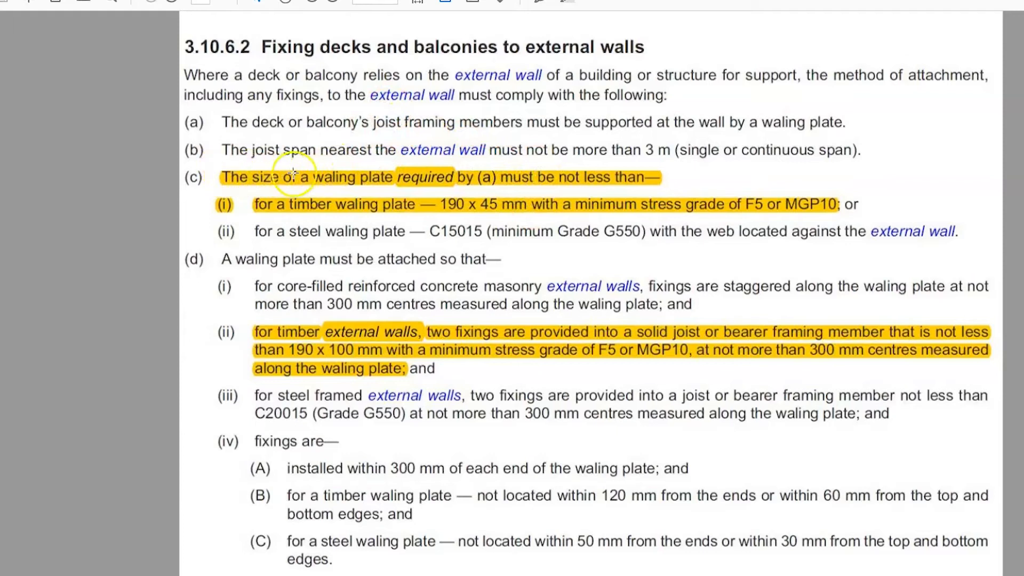
pyautogui.moveTo(509, 153)
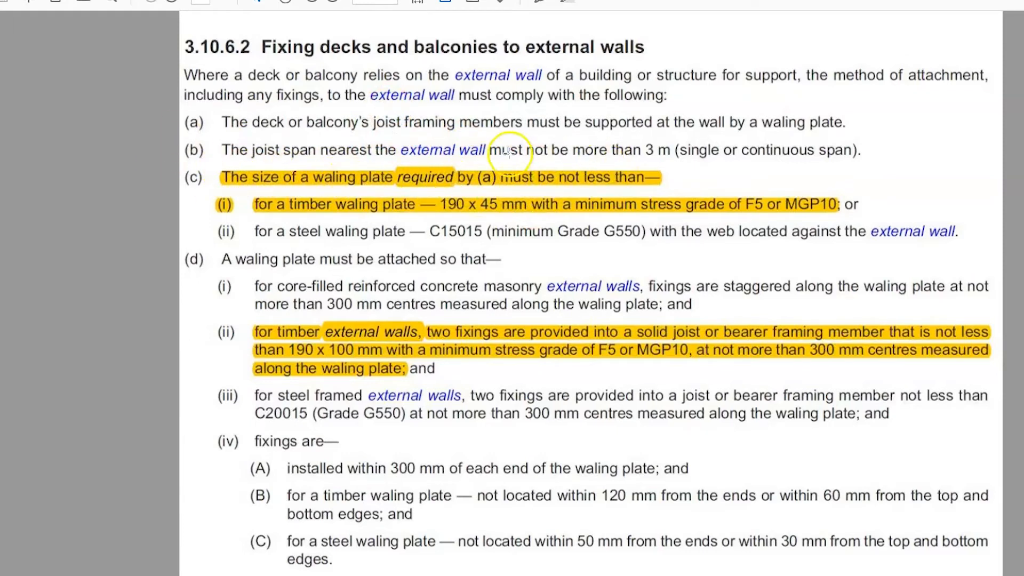
pyautogui.moveTo(745, 236)
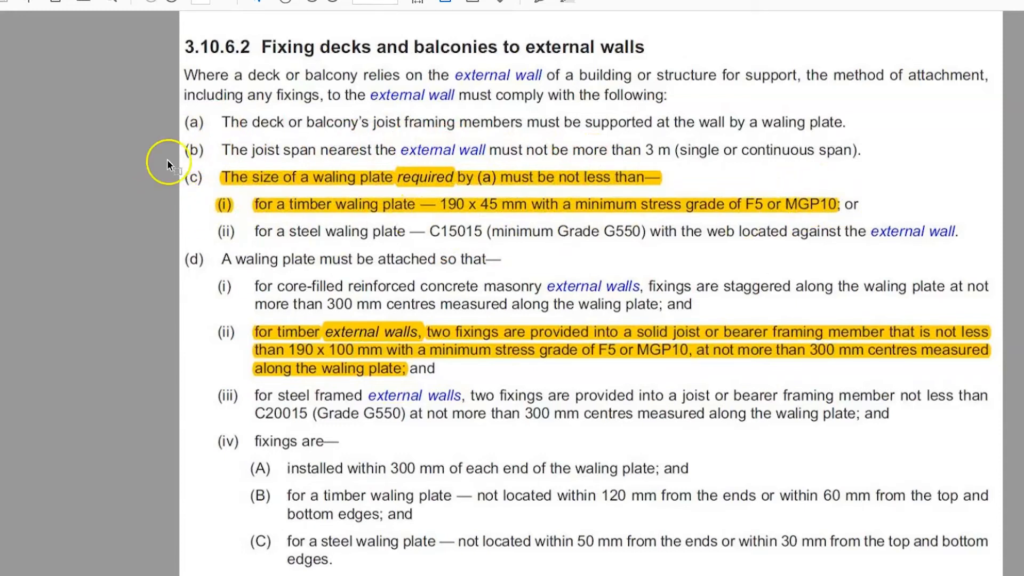
pyautogui.moveTo(812, 331)
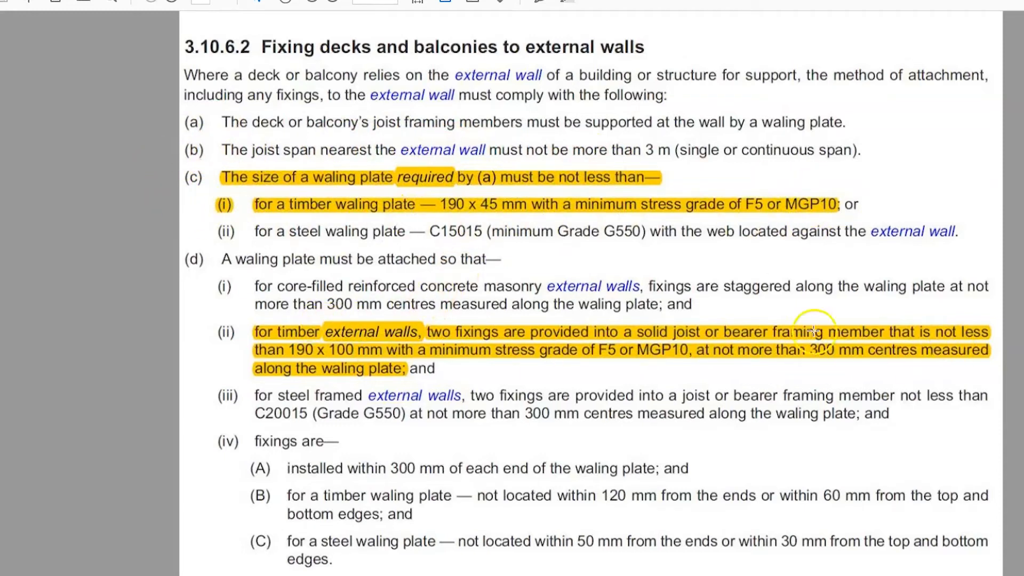
pyautogui.moveTo(317, 302)
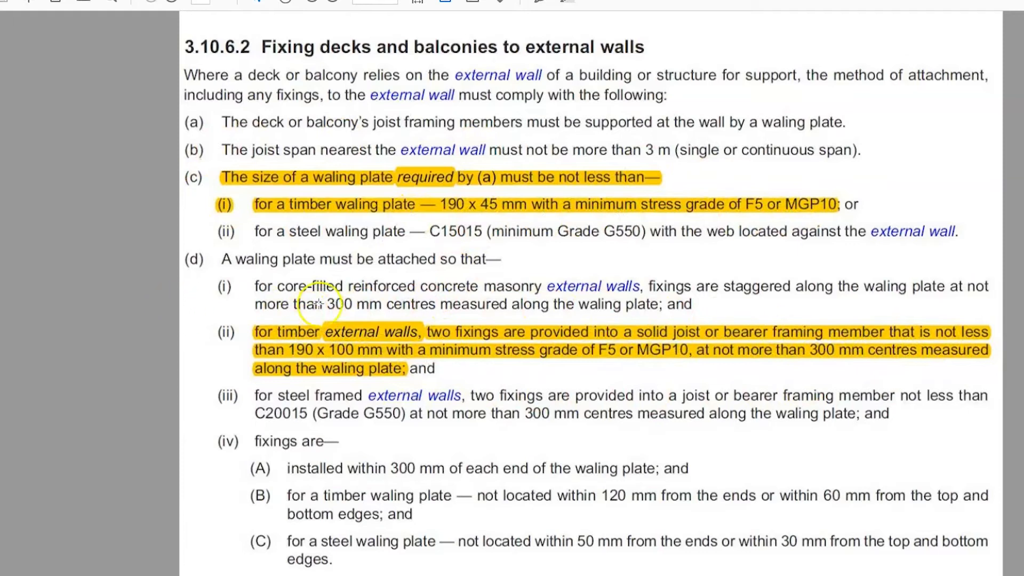
pyautogui.scroll(-3)
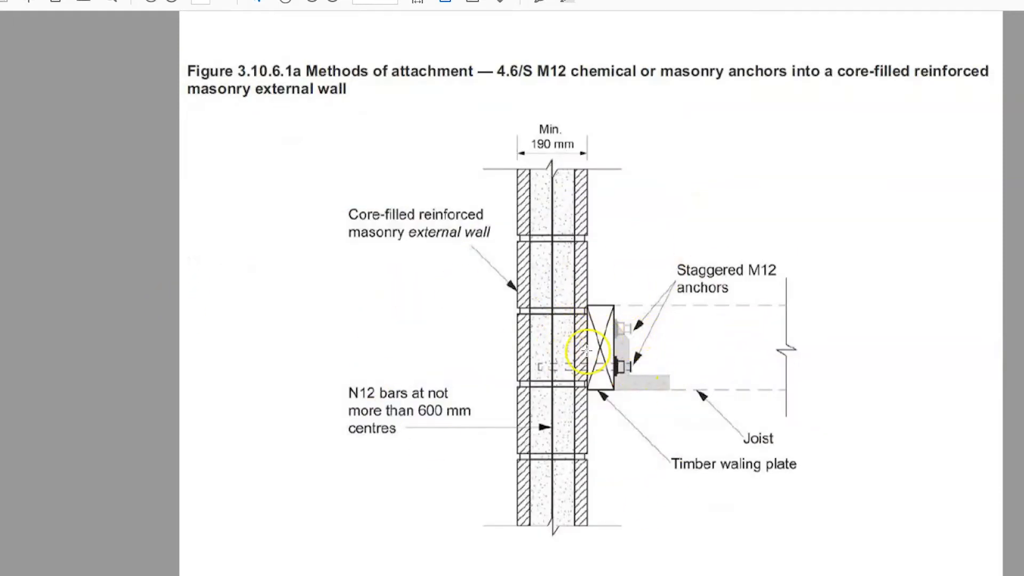
pyautogui.scroll(-3)
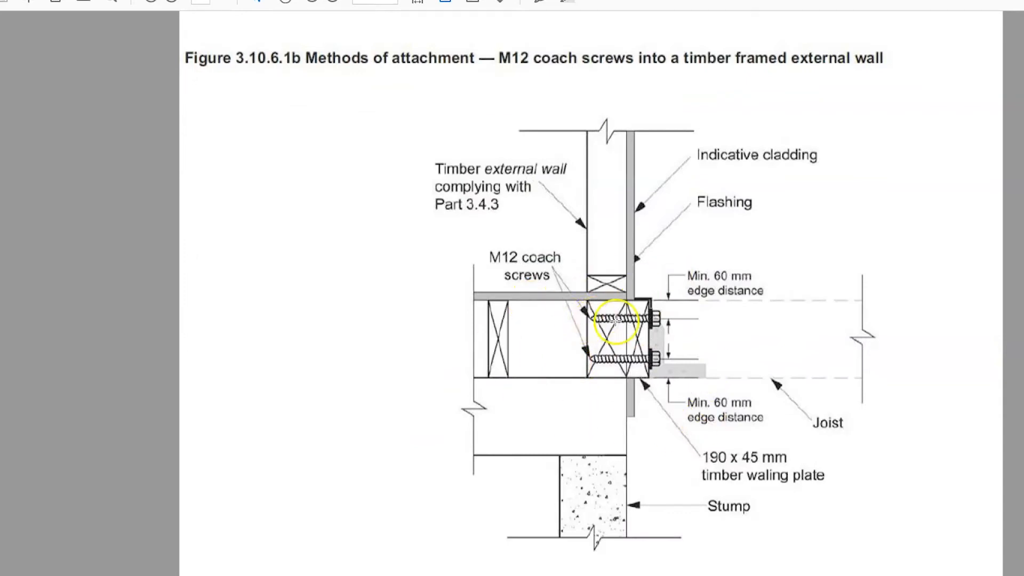
pyautogui.moveTo(430, 430)
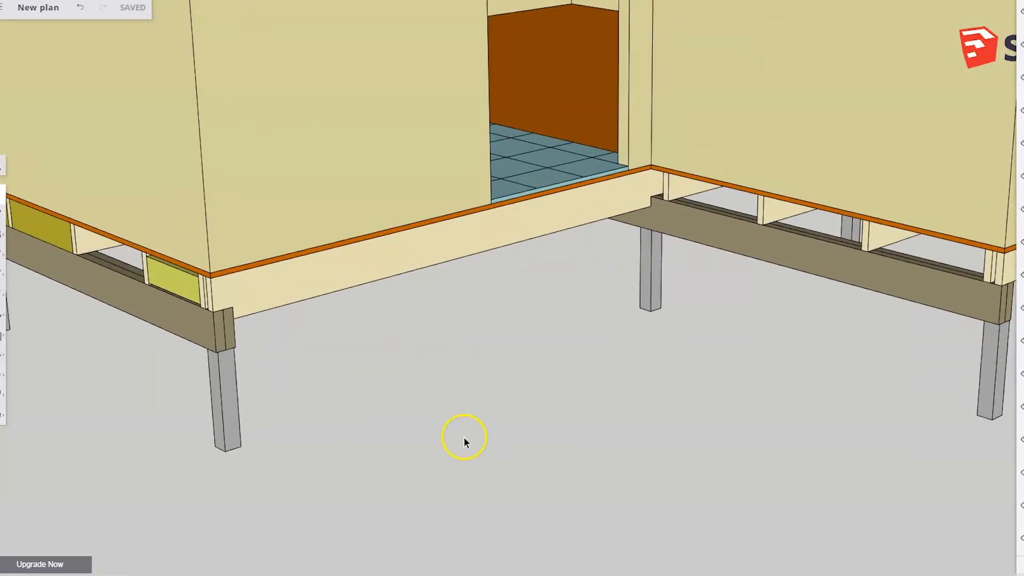
pyautogui.moveTo(254, 292)
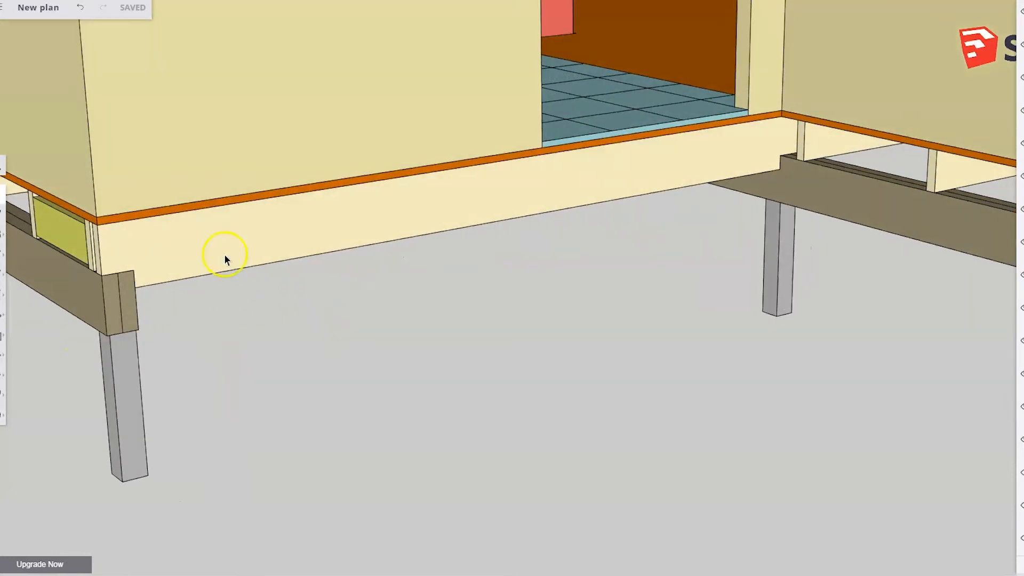
pyautogui.moveTo(833, 183)
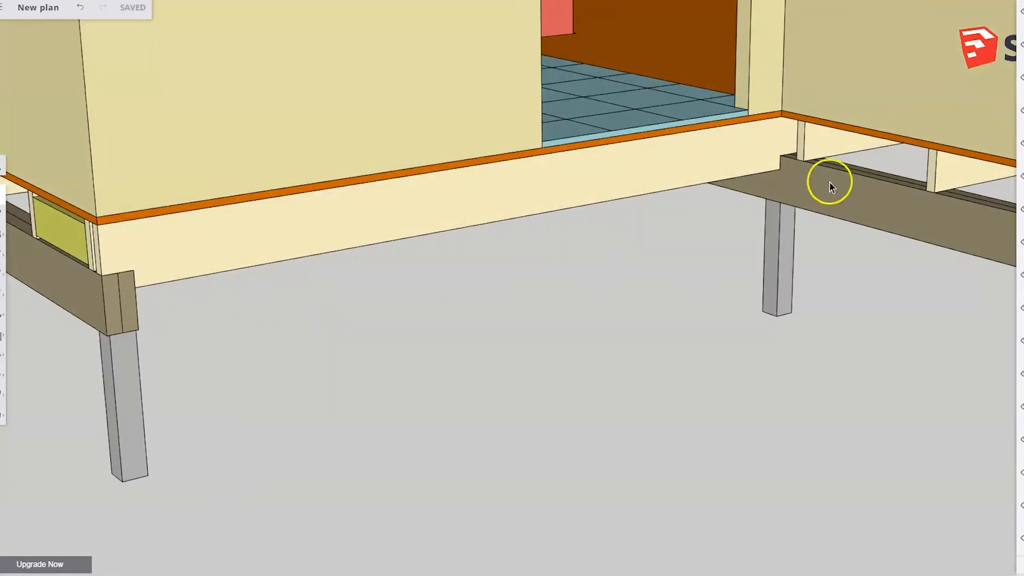
pyautogui.moveTo(829, 183)
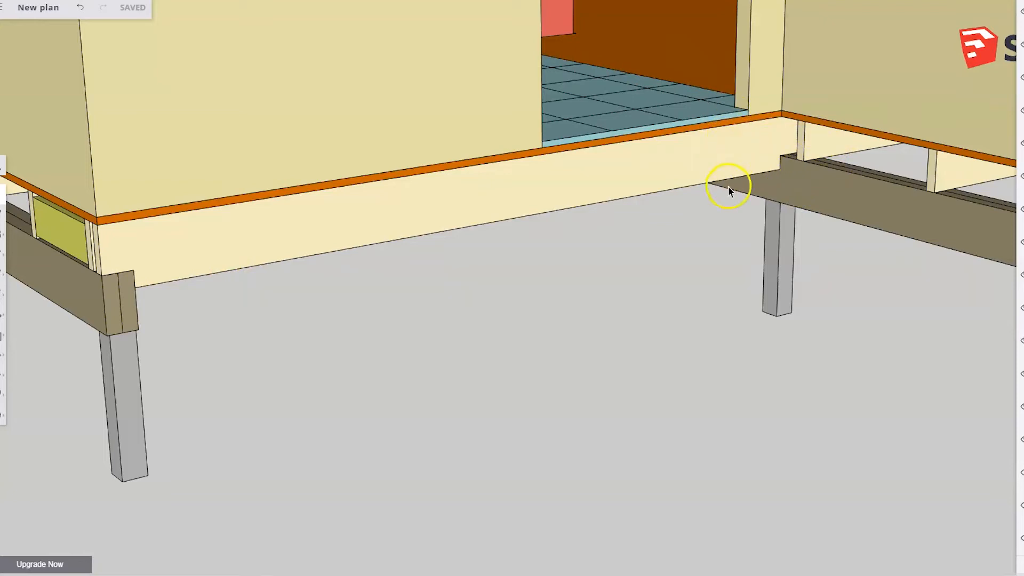
pyautogui.moveTo(713, 161)
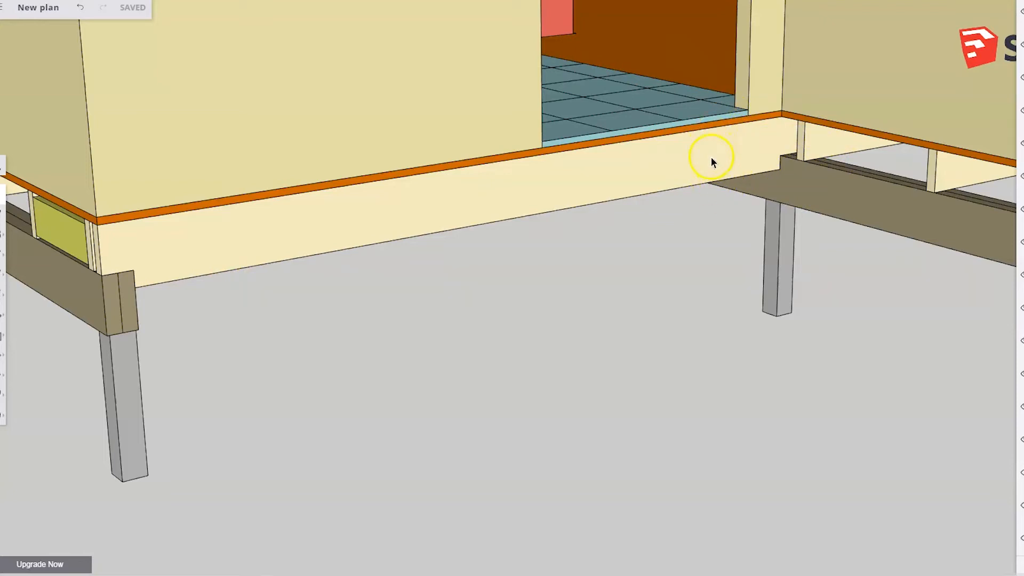
pyautogui.moveTo(704, 185)
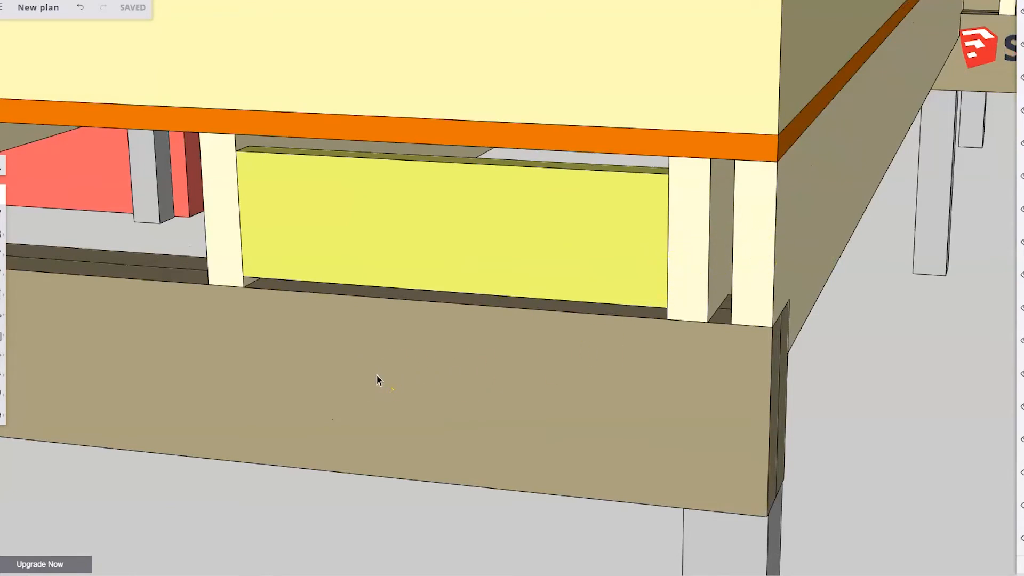
pyautogui.moveTo(631, 338)
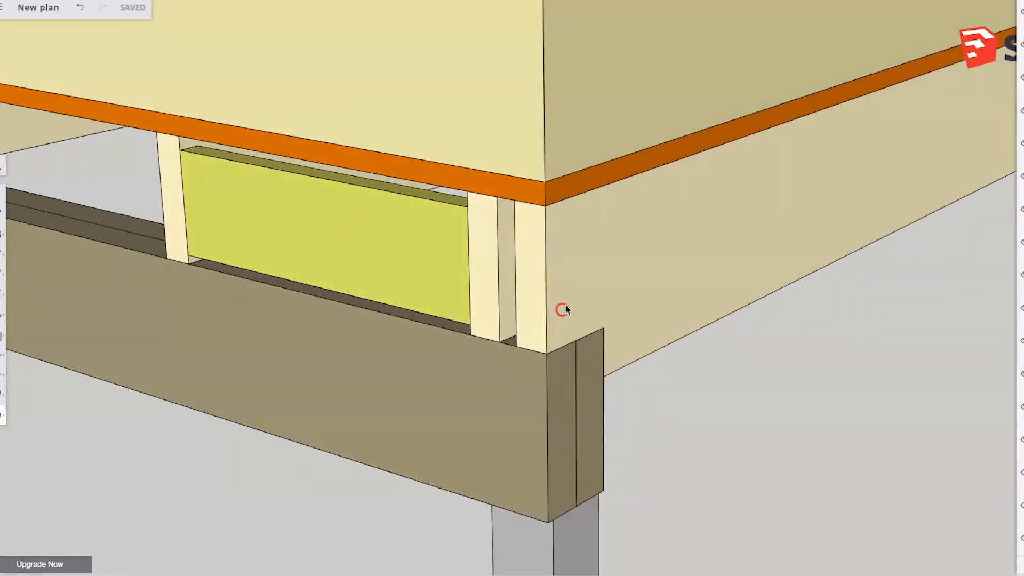
pyautogui.moveTo(516, 274)
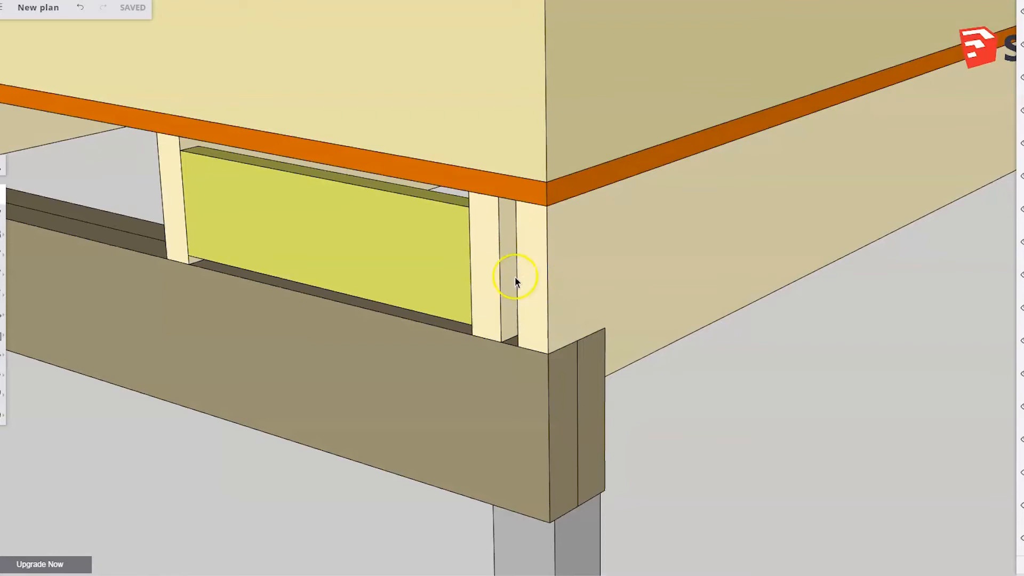
pyautogui.moveTo(533, 283)
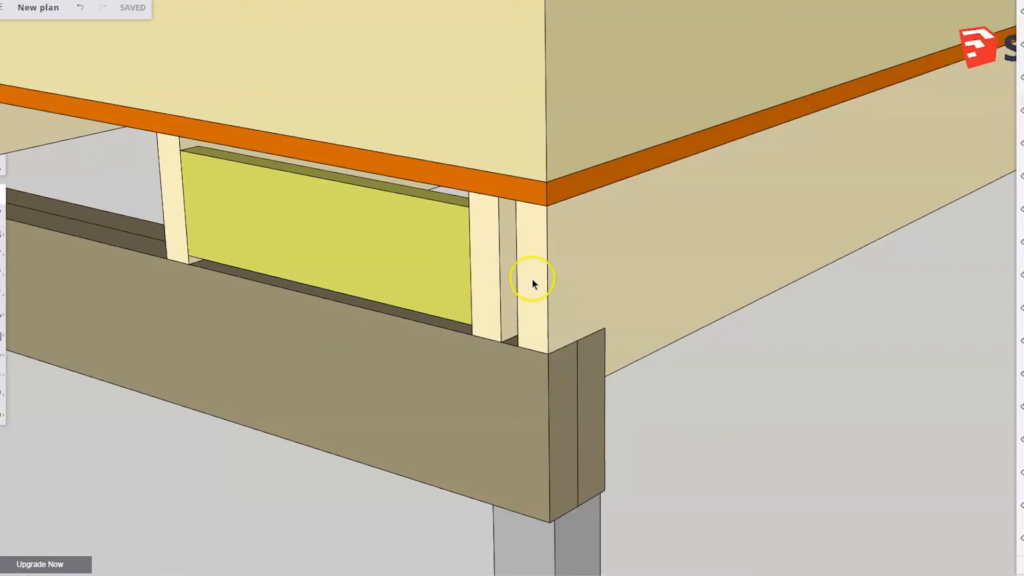
pyautogui.moveTo(506, 285)
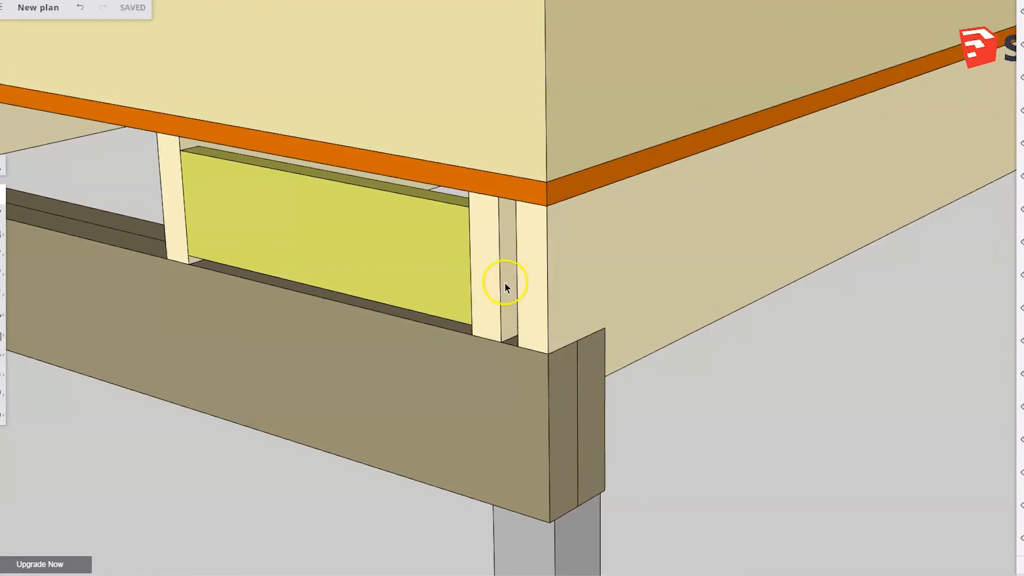
pyautogui.moveTo(402, 335)
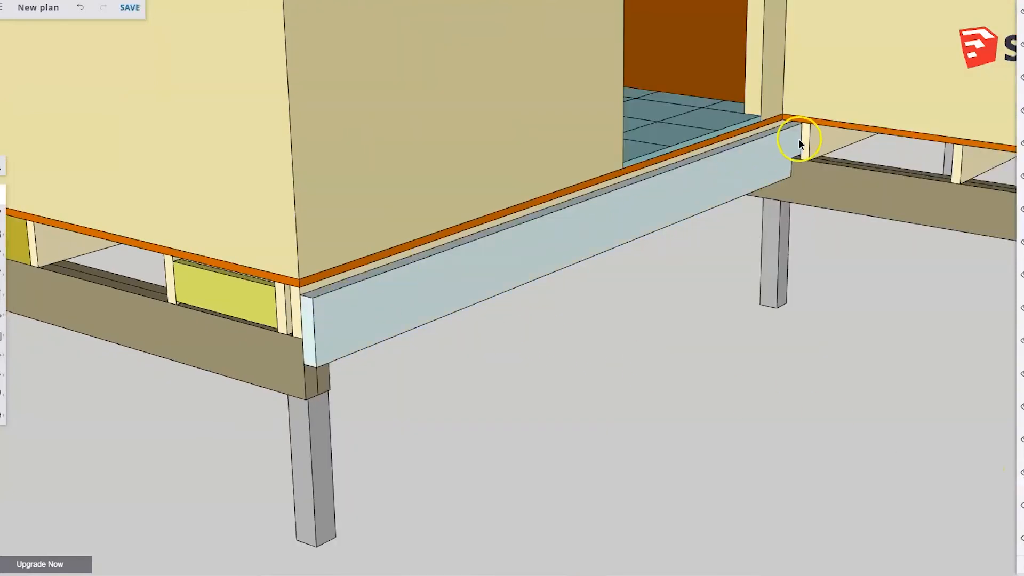
pyautogui.moveTo(456, 264)
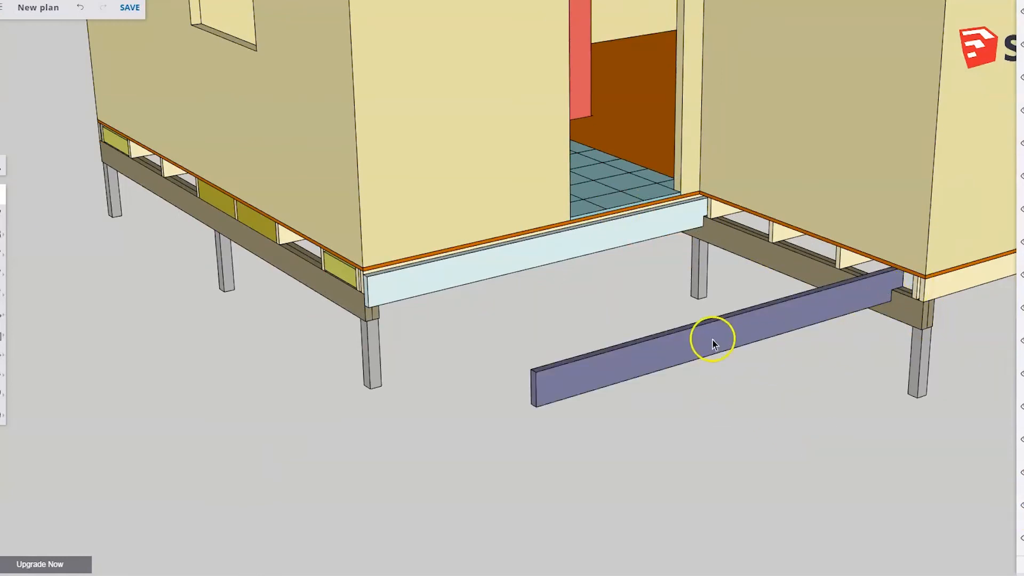
pyautogui.moveTo(553, 402)
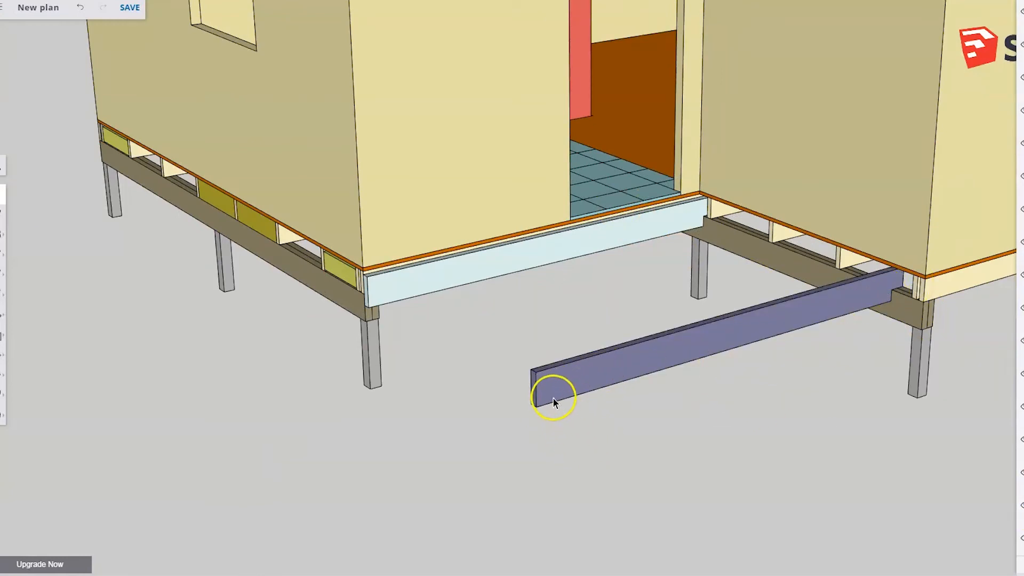
pyautogui.moveTo(573, 395)
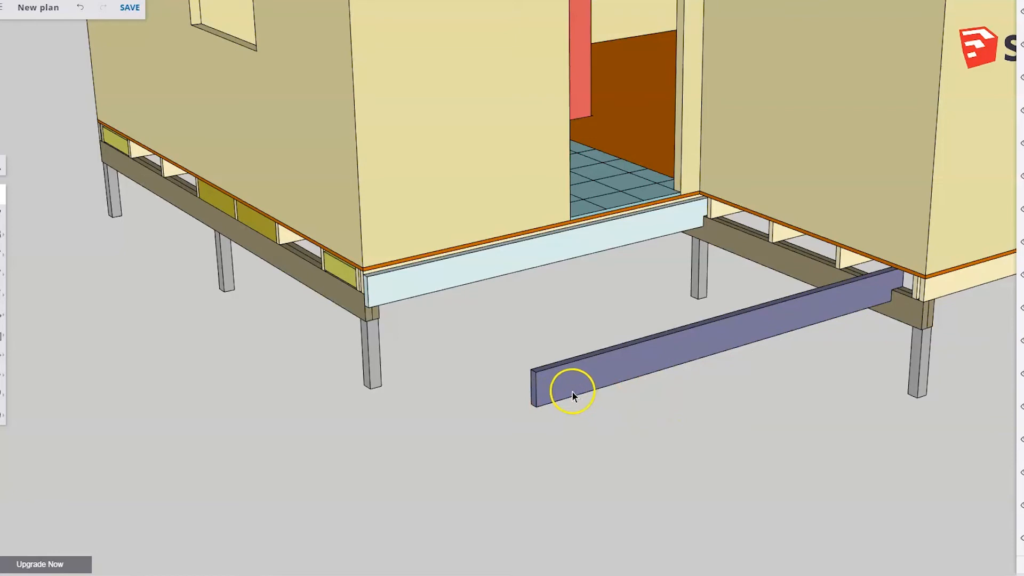
pyautogui.moveTo(881, 293)
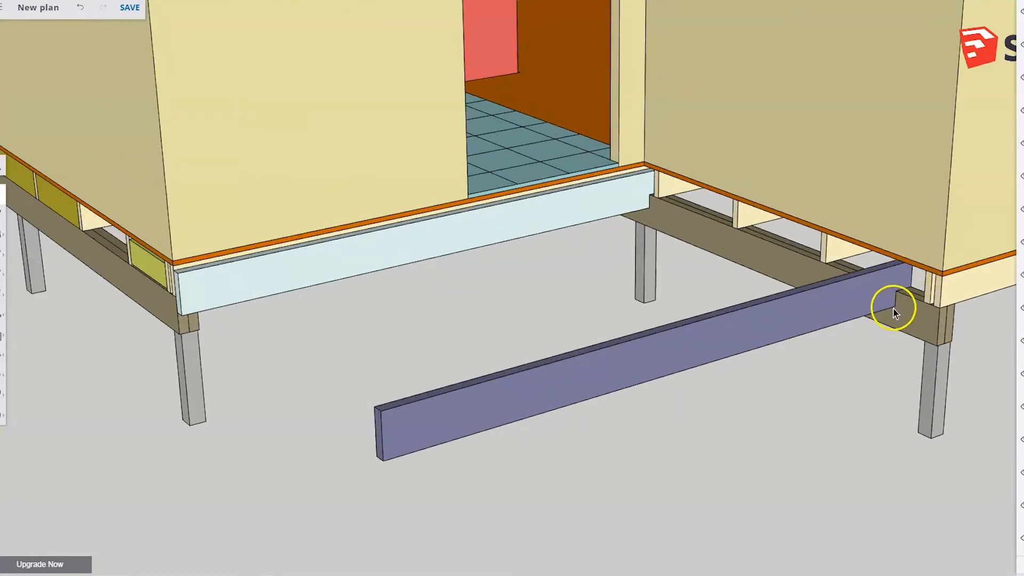
pyautogui.moveTo(917, 288)
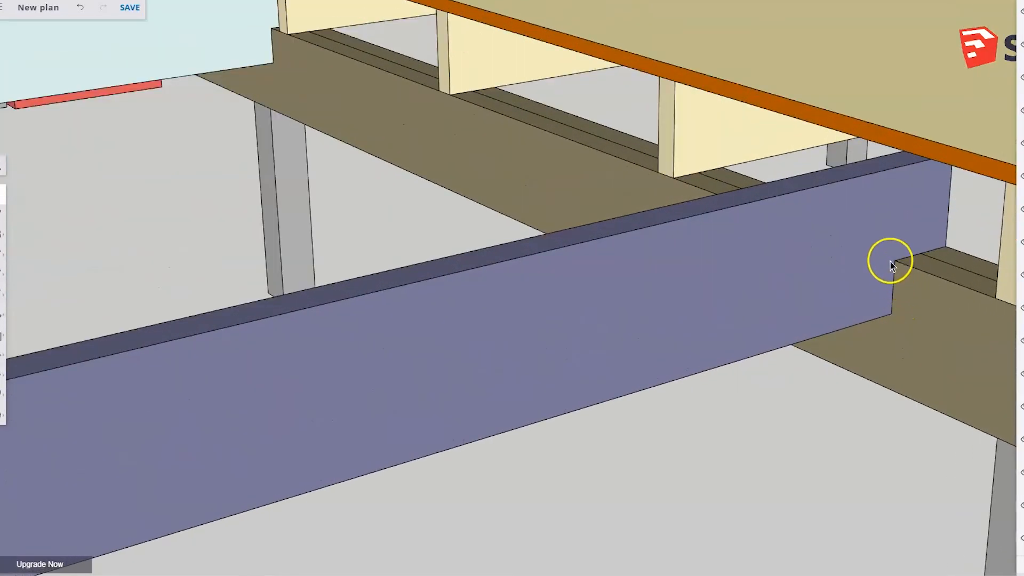
pyautogui.moveTo(889, 311)
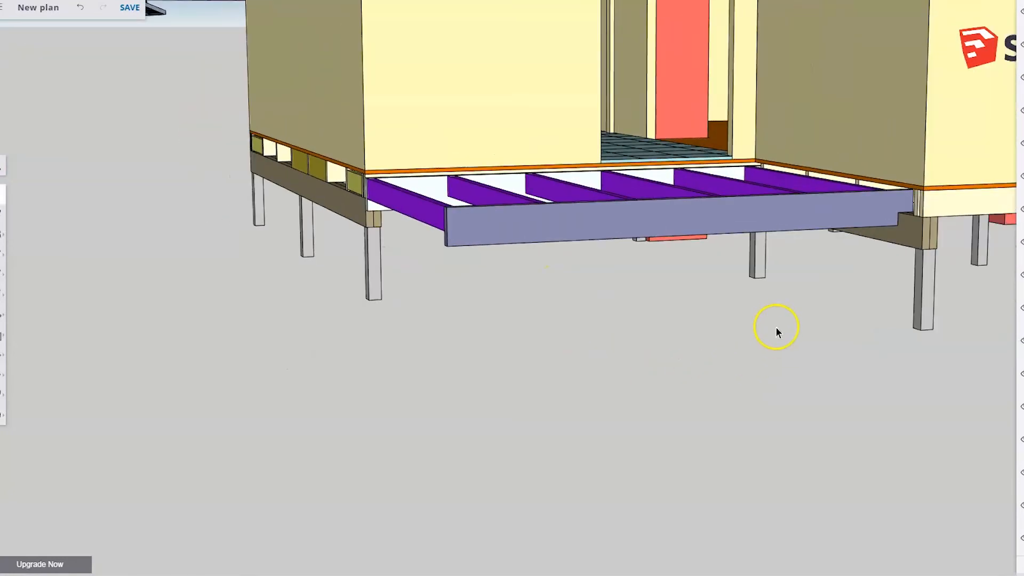
pyautogui.moveTo(786, 295)
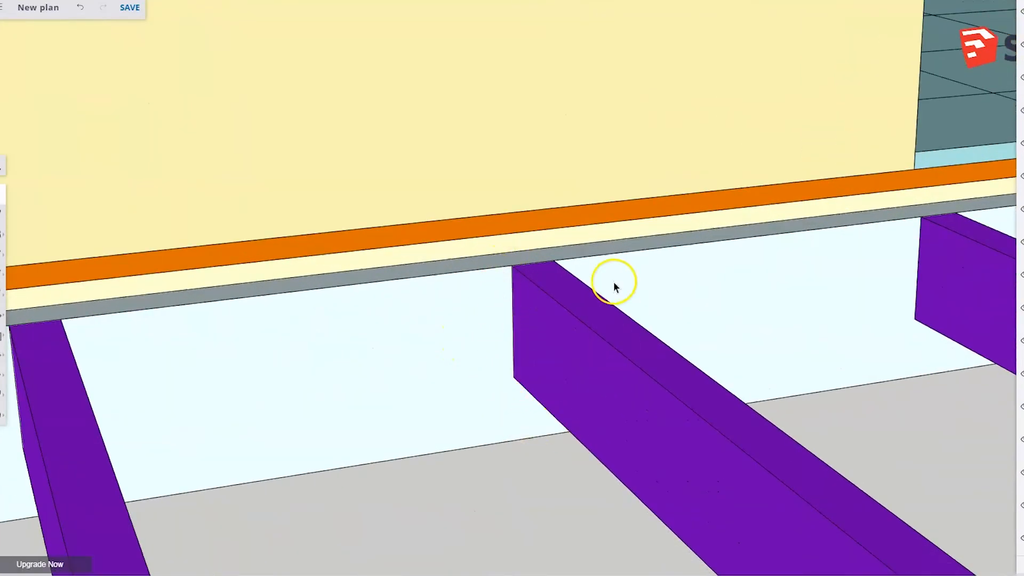
pyautogui.moveTo(622, 289)
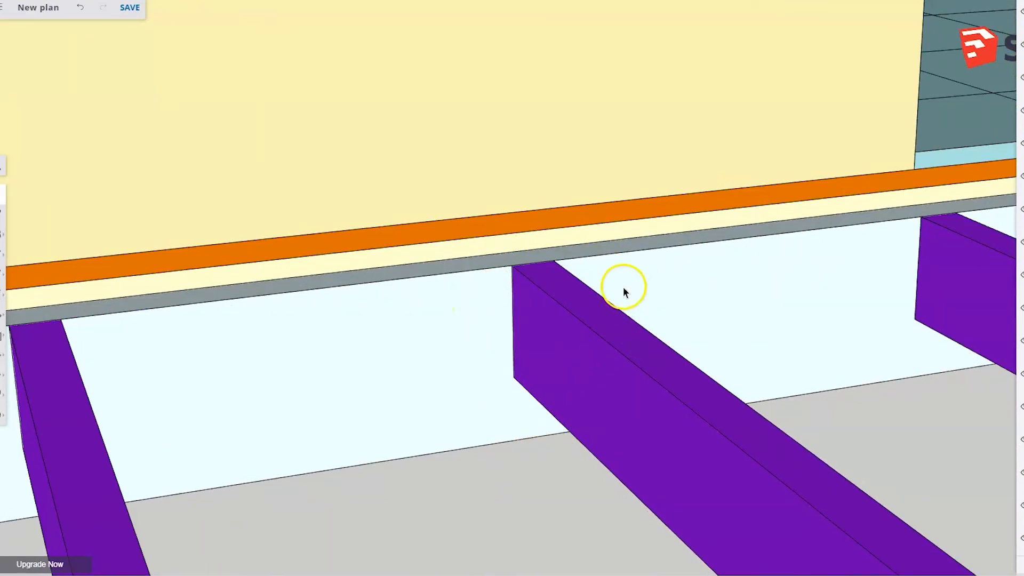
pyautogui.moveTo(519, 372)
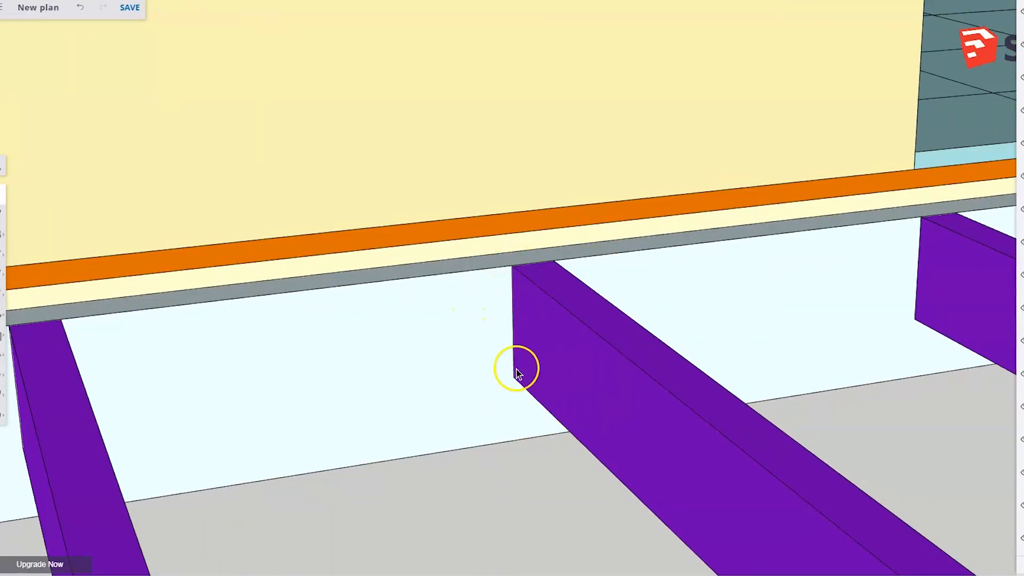
pyautogui.moveTo(501, 366)
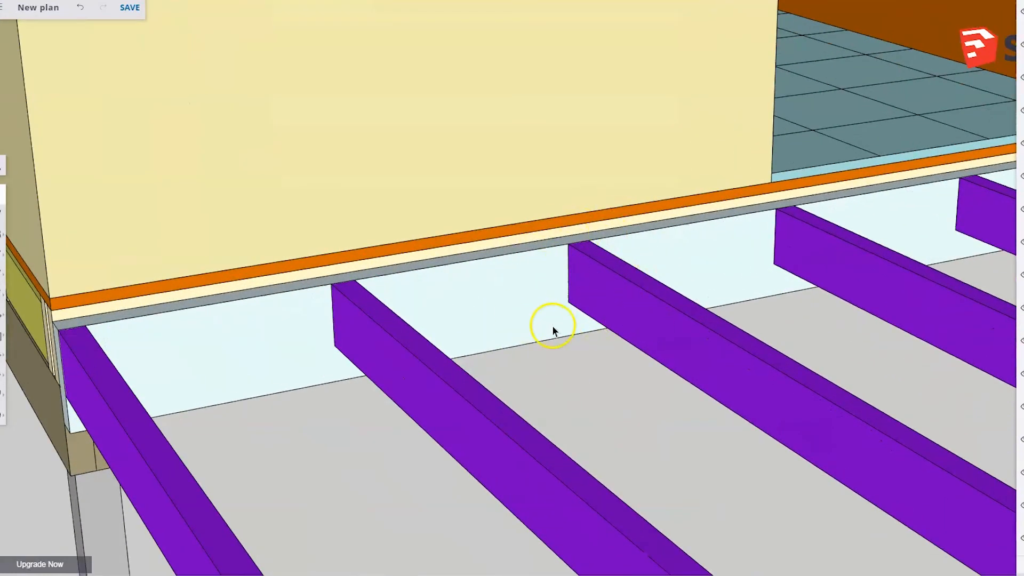
pyautogui.moveTo(584, 333)
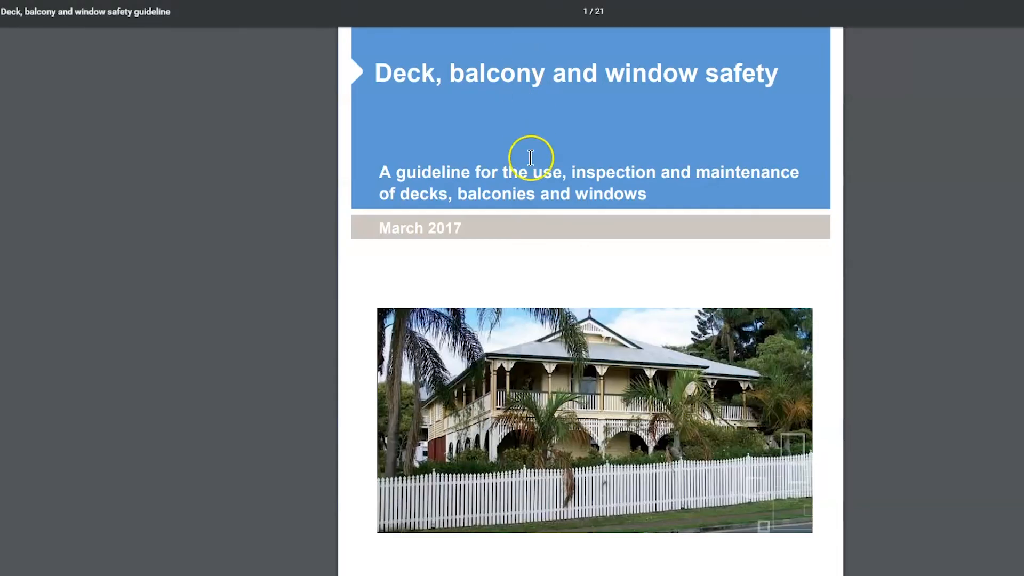
pyautogui.moveTo(463, 143)
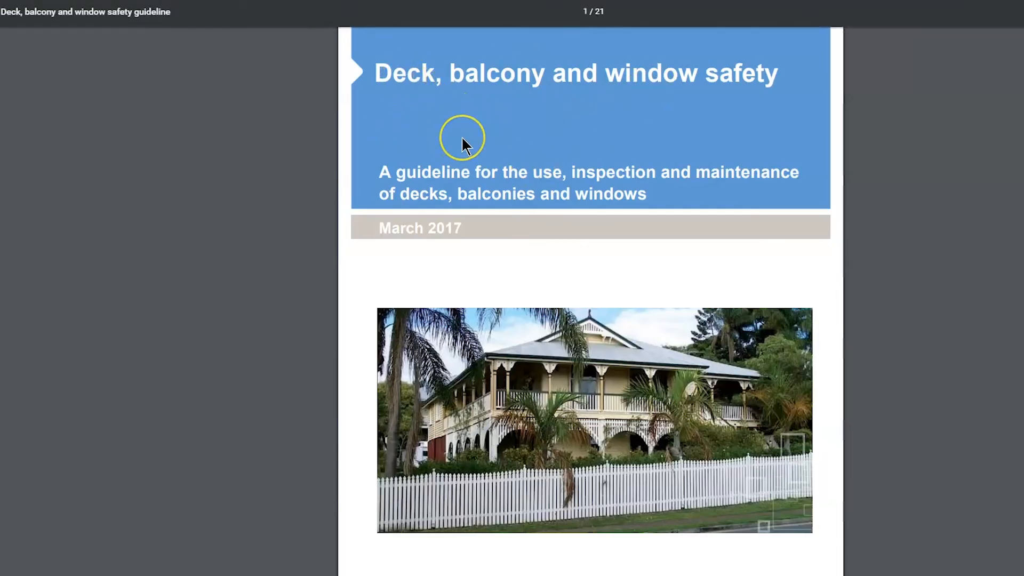
pyautogui.scroll(-3)
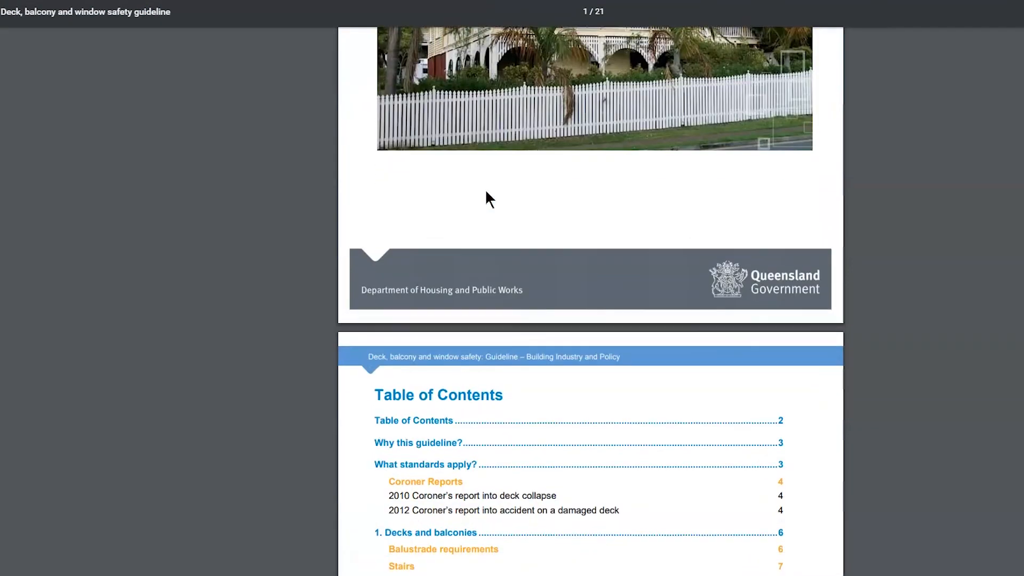
pyautogui.scroll(-3)
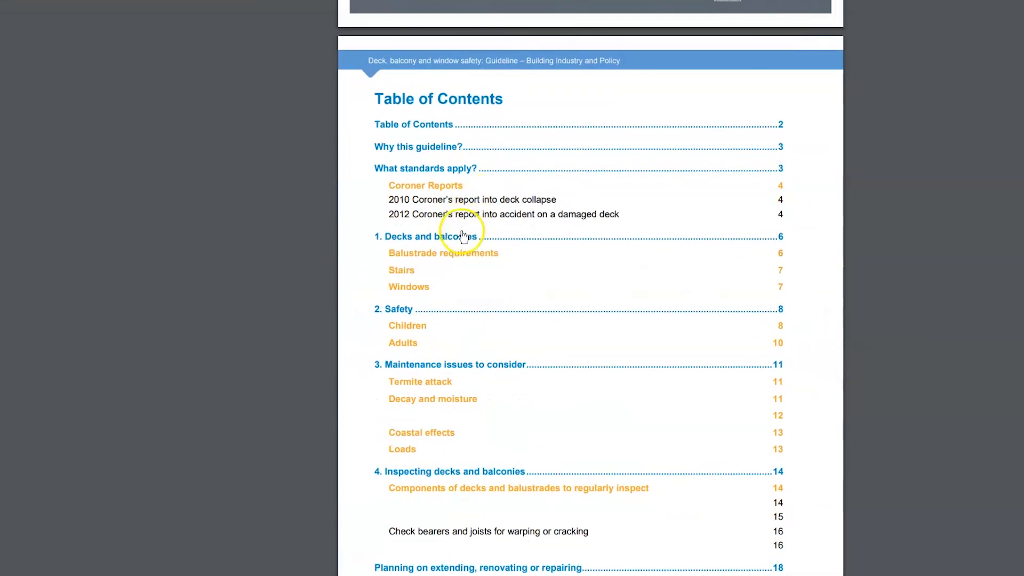
pyautogui.moveTo(423, 219)
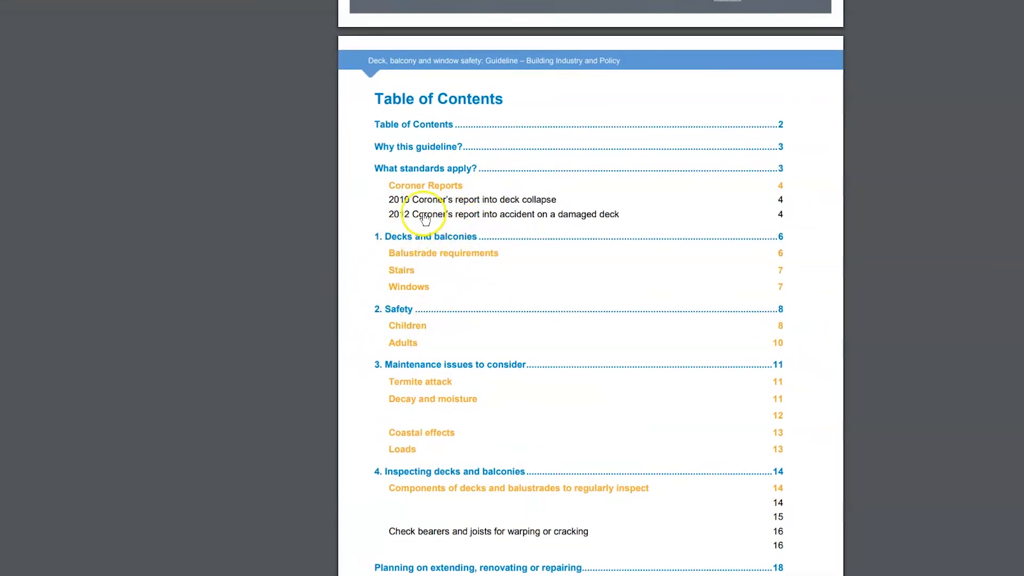
pyautogui.moveTo(402, 281)
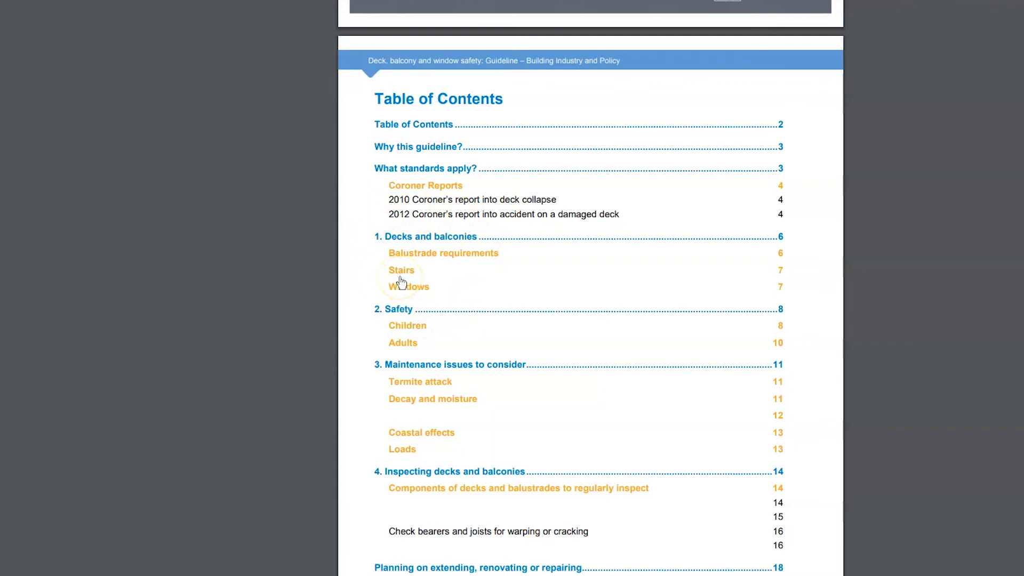
pyautogui.moveTo(528, 267)
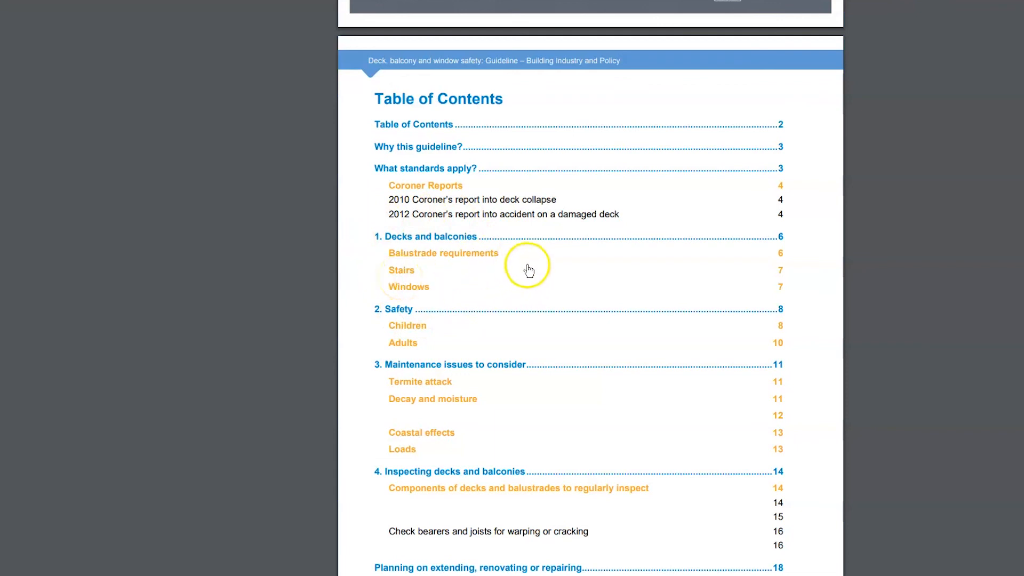